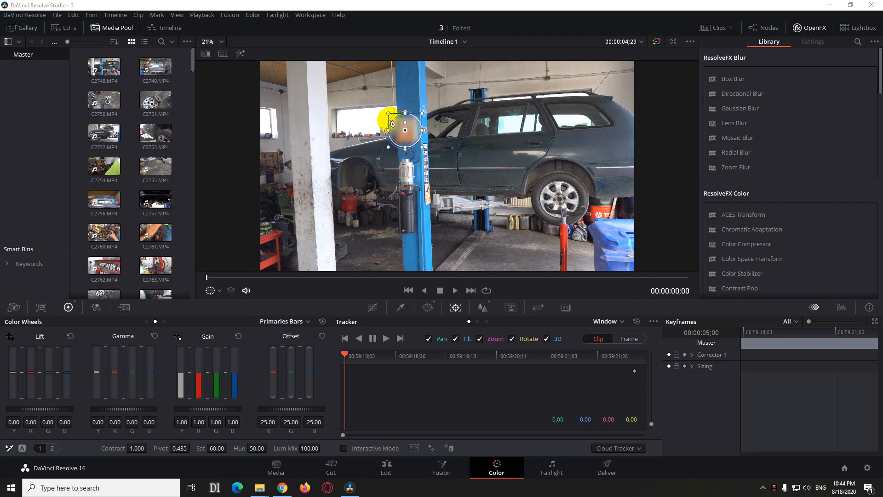
Attempt to track the Adjustment Clip's blur window forward in the Tracker, twice without success
{"action": "left_click", "coordinate": [372, 338]}
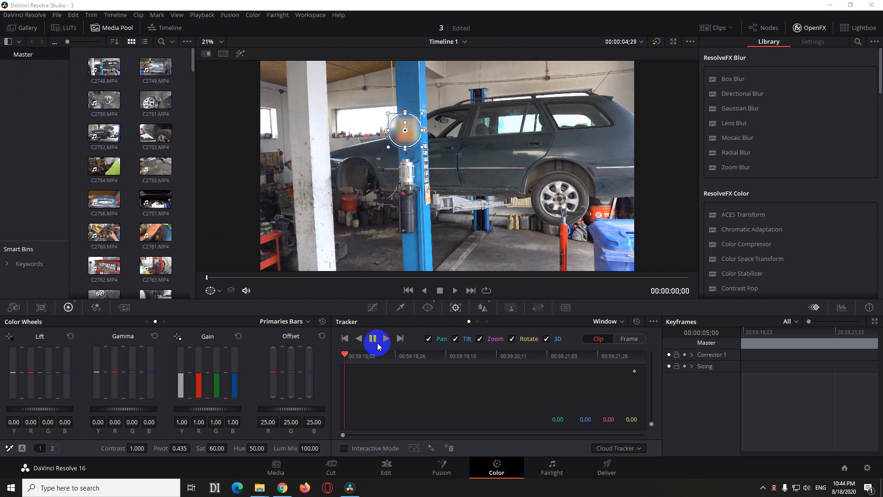
{"action": "left_click", "coordinate": [377, 338]}
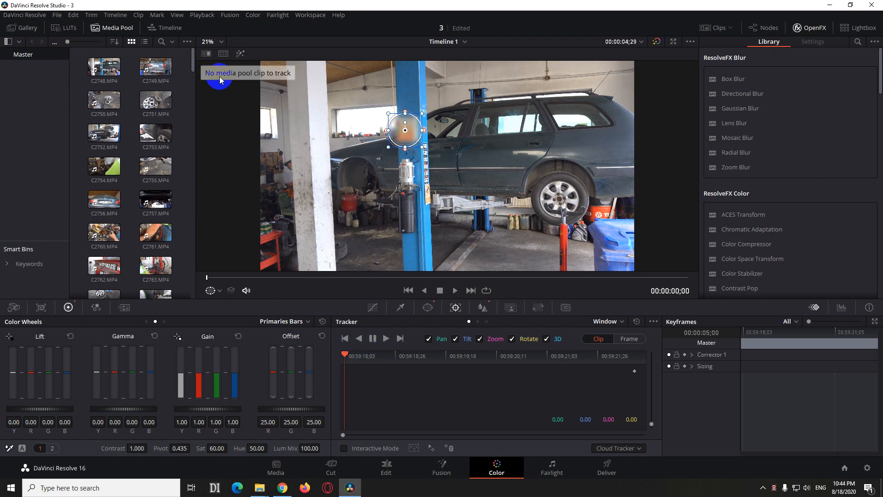
{"action": "mouse_move", "coordinate": [387, 342]}
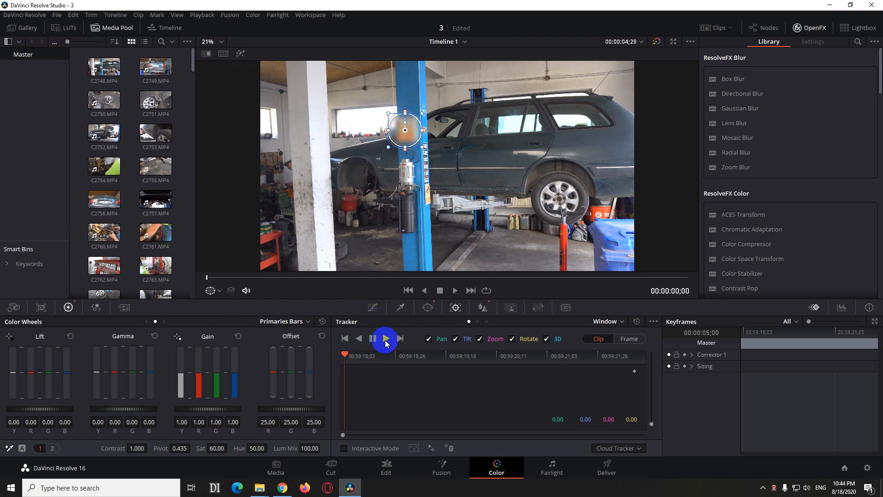
{"action": "left_click", "coordinate": [386, 339]}
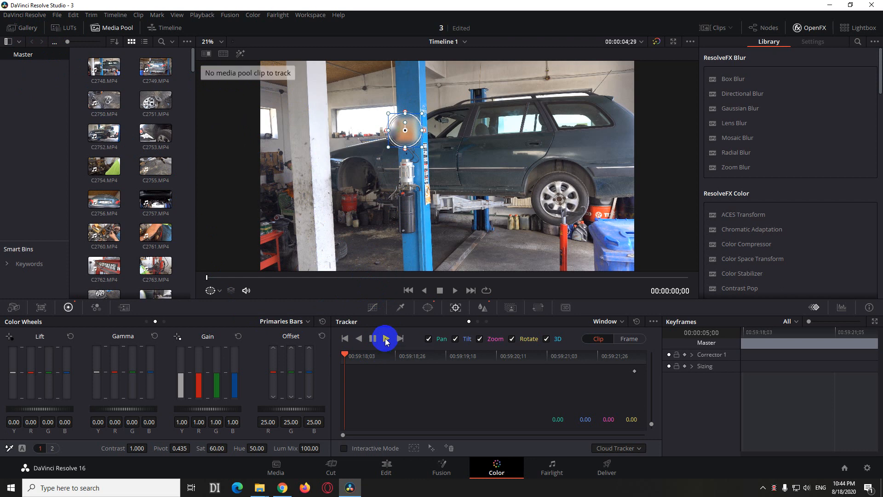
{"action": "left_click", "coordinate": [386, 338]}
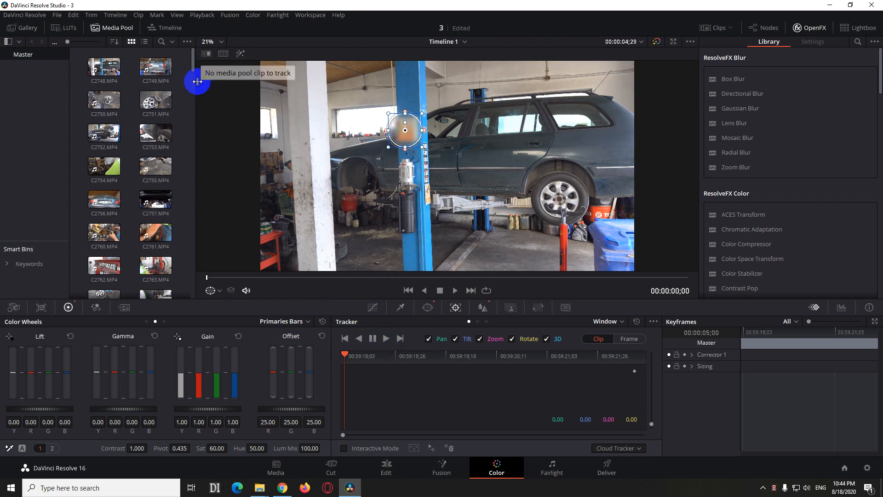
{"action": "mouse_move", "coordinate": [398, 308]}
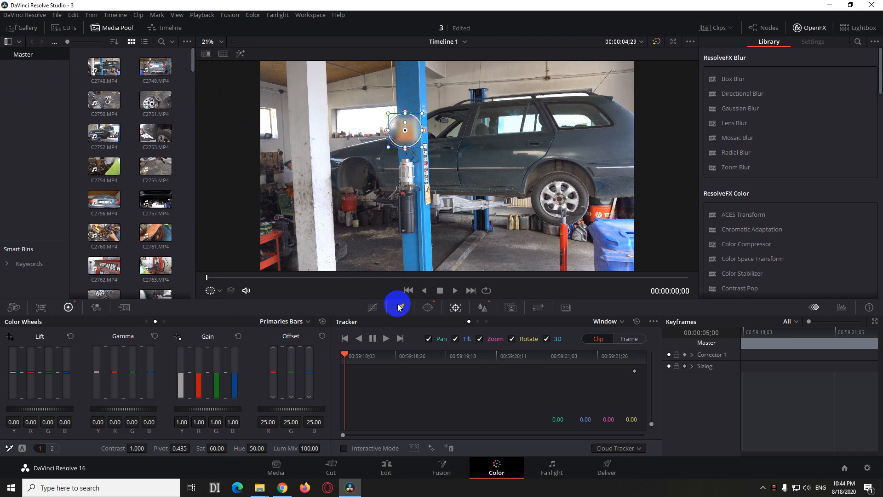
{"action": "mouse_move", "coordinate": [468, 396]}
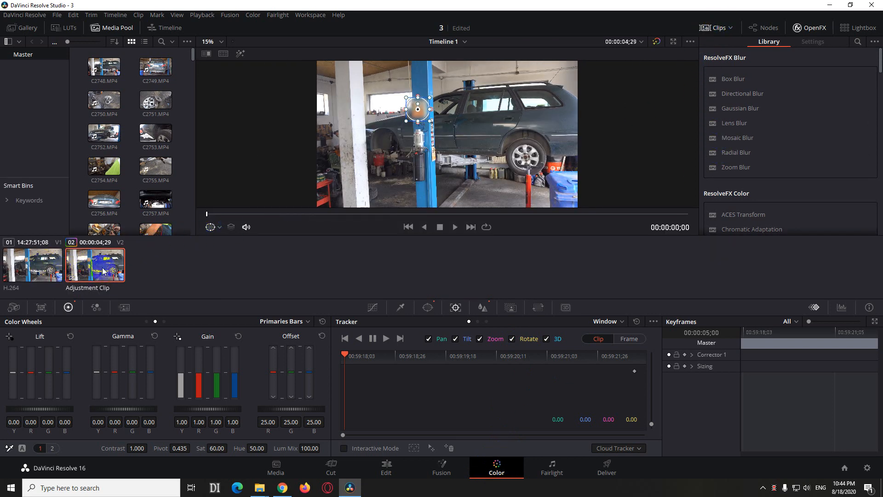
{"action": "mouse_move", "coordinate": [107, 264]}
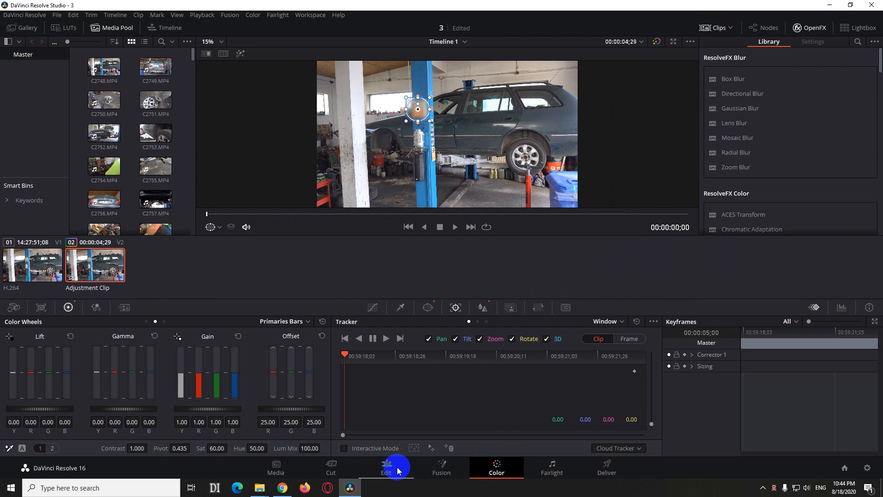
{"action": "left_click", "coordinate": [386, 466]}
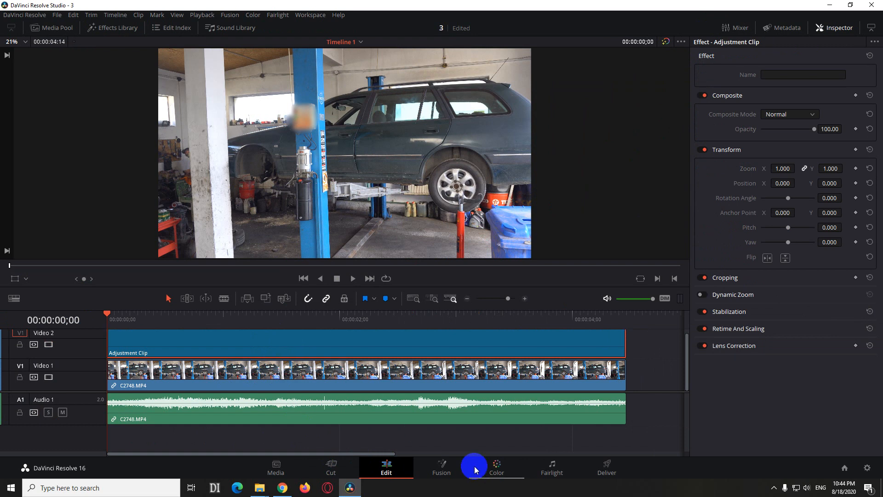
{"action": "left_click", "coordinate": [496, 466]}
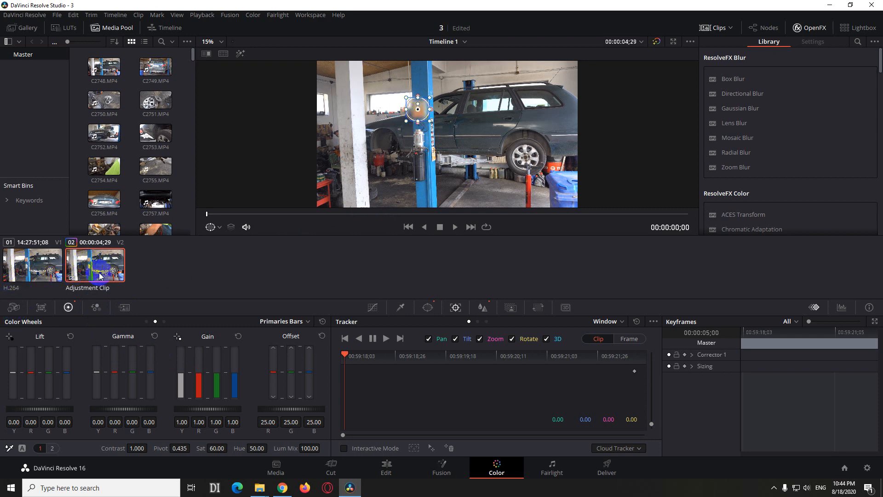
After one more failed forward track, reset the Adjustment Clip's circular window and its blur
{"action": "left_click", "coordinate": [383, 338]}
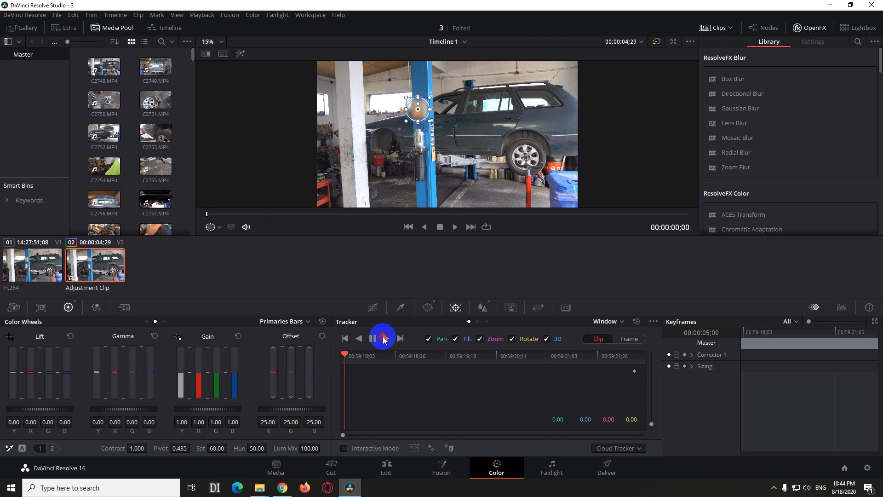
{"action": "left_click", "coordinate": [371, 338]}
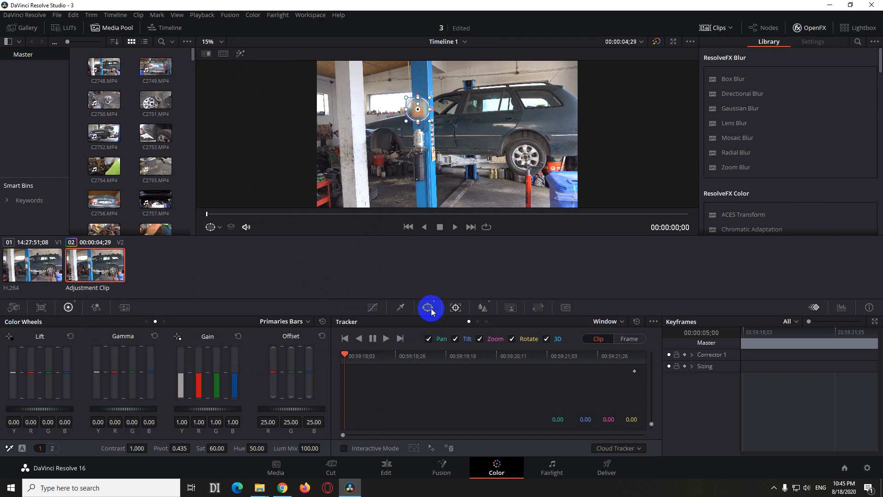
{"action": "mouse_move", "coordinate": [434, 303]}
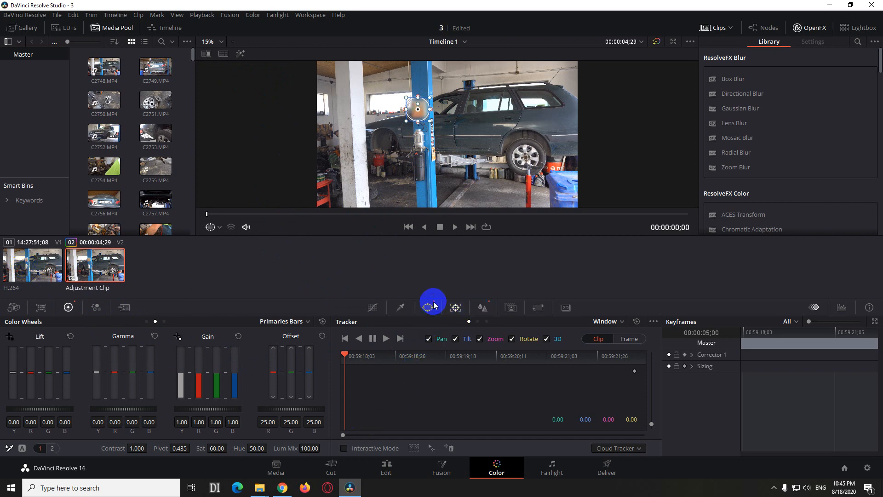
{"action": "left_click", "coordinate": [428, 307]}
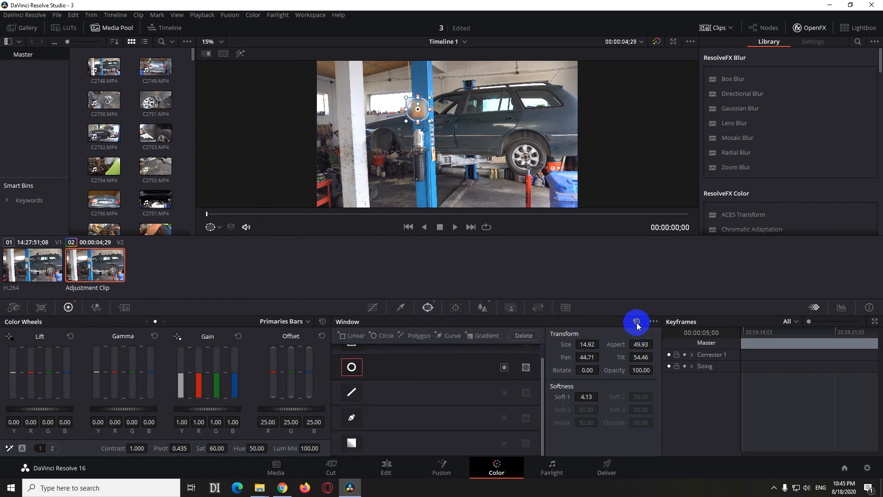
{"action": "left_click", "coordinate": [523, 334]}
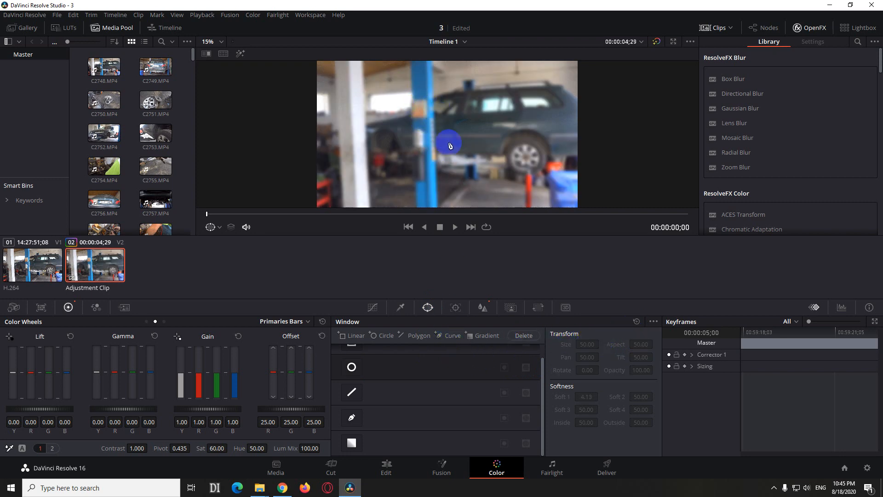
{"action": "left_click", "coordinate": [484, 308]}
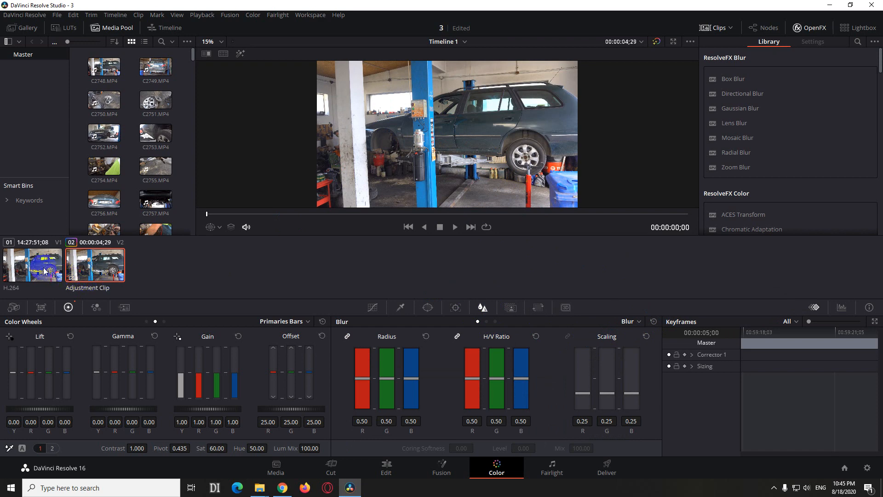
Add a Circle window on the blue pillar of the H.264 clip and blur it with Radius 1.00
{"action": "left_click", "coordinate": [32, 264]}
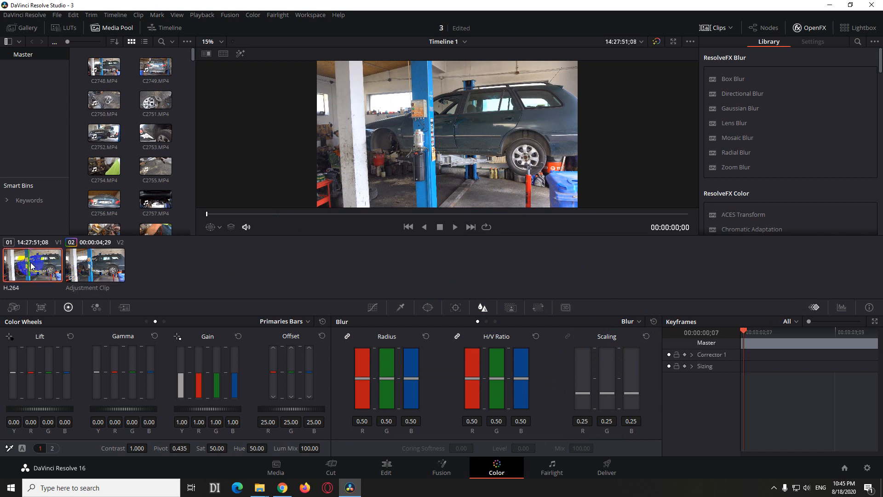
{"action": "mouse_move", "coordinate": [430, 307]}
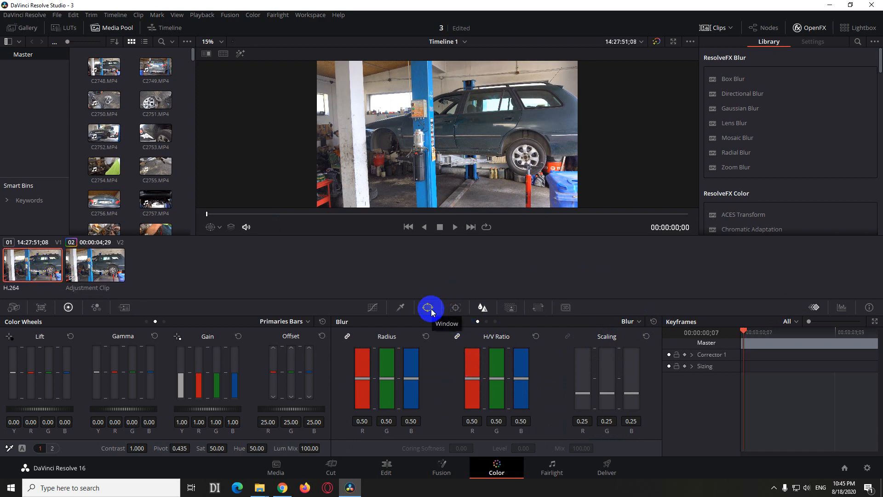
{"action": "left_click", "coordinate": [430, 307]}
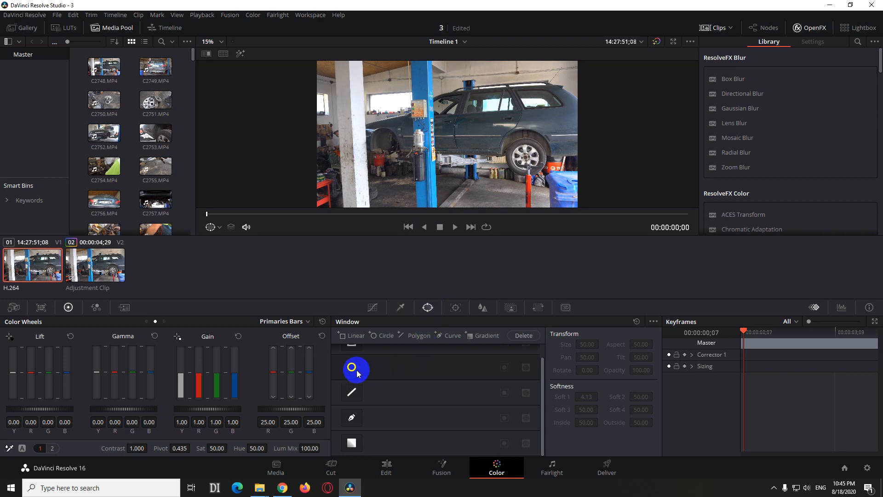
{"action": "left_click", "coordinate": [352, 367]}
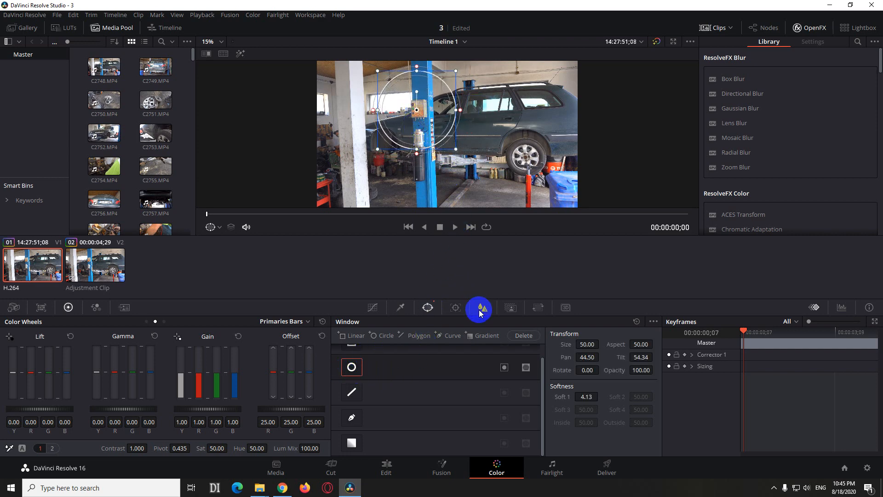
{"action": "left_click", "coordinate": [478, 307]}
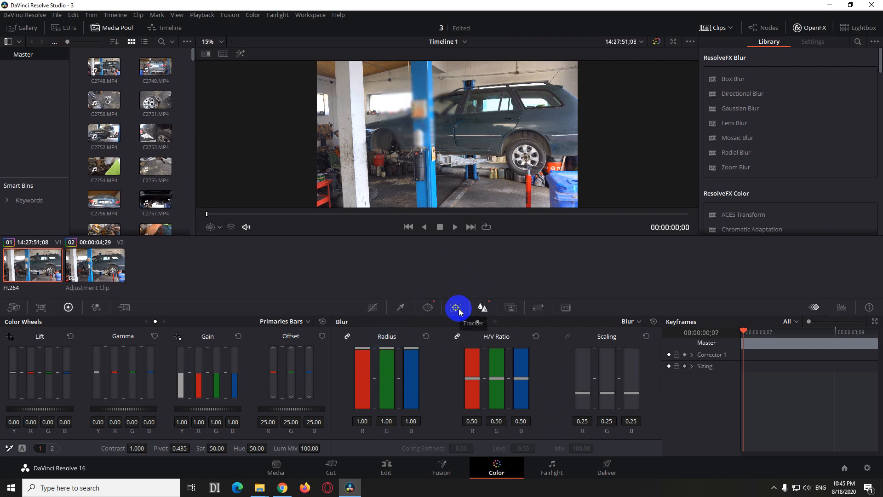
Start Track Forward on the H.264 clip's circular blur window
{"action": "left_click", "coordinate": [456, 307]}
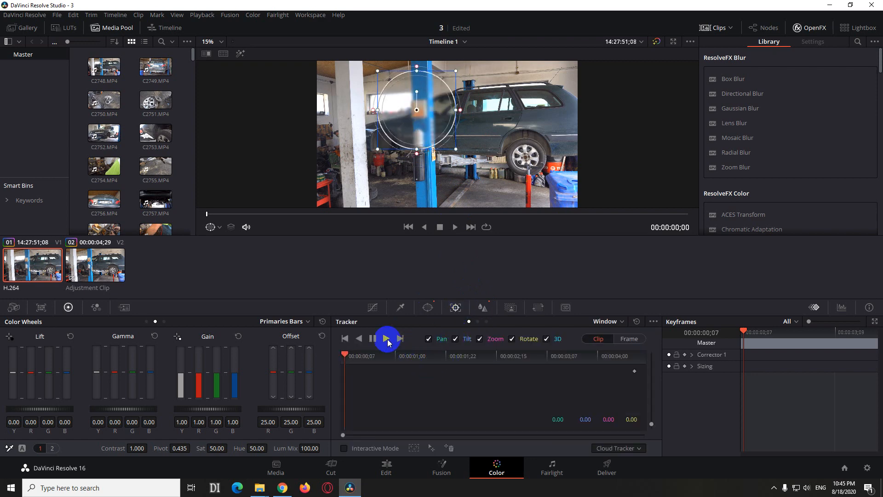
{"action": "left_click", "coordinate": [385, 338]}
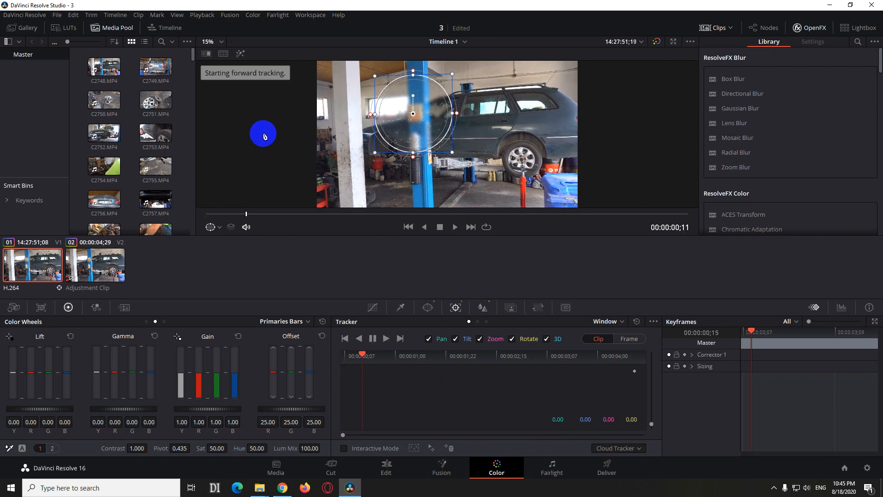